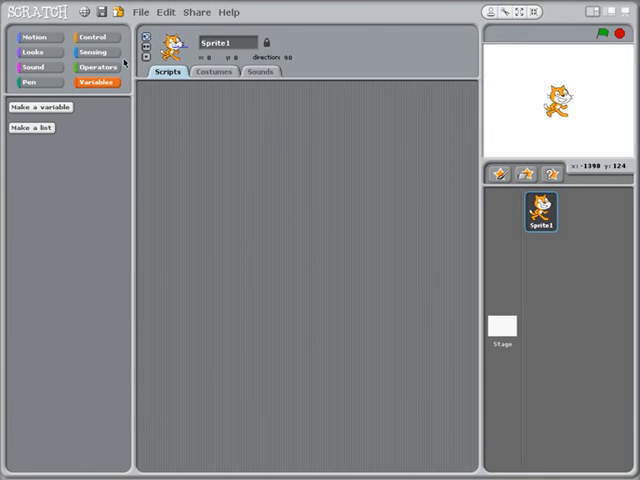
- Show the Operators category blocks for the default cat sprite
left_click(98, 66)
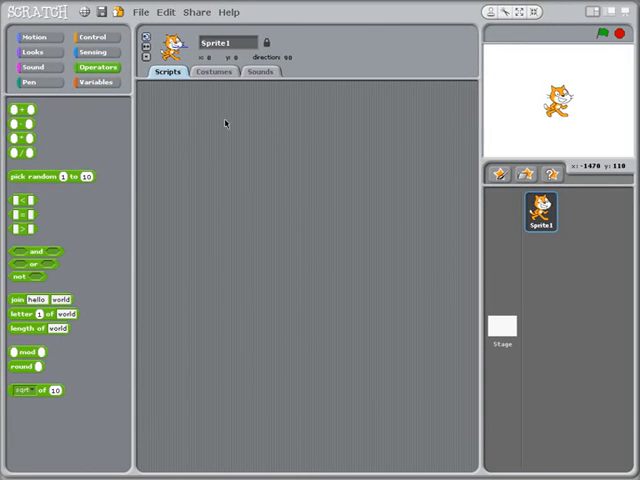
mouse_move(240, 170)
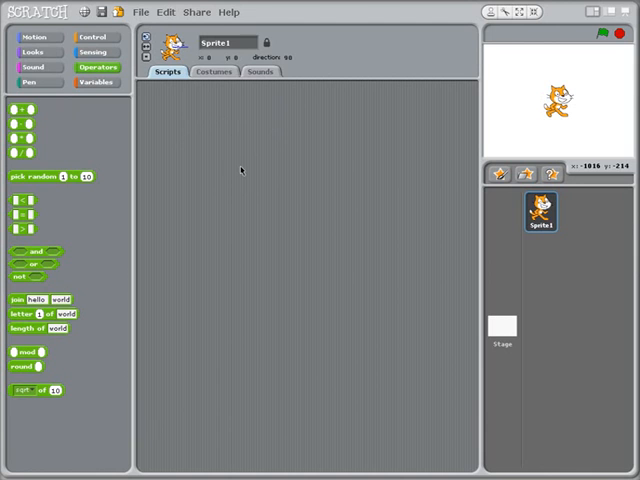
mouse_move(240, 168)
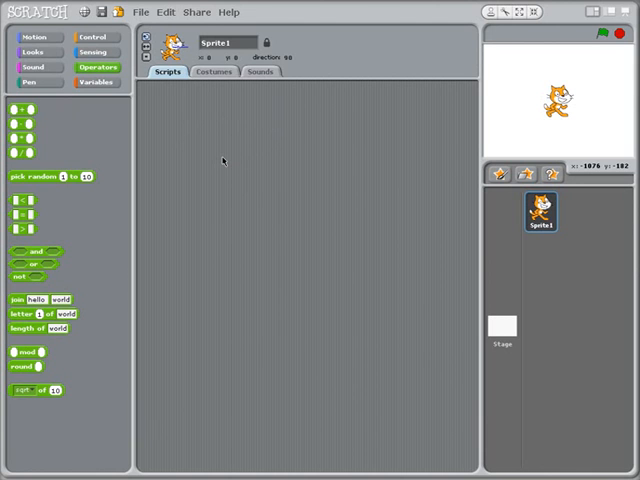
mouse_move(224, 199)
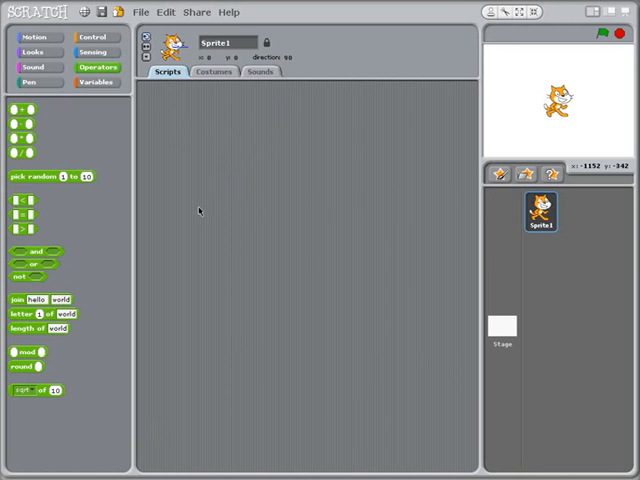
mouse_move(210, 198)
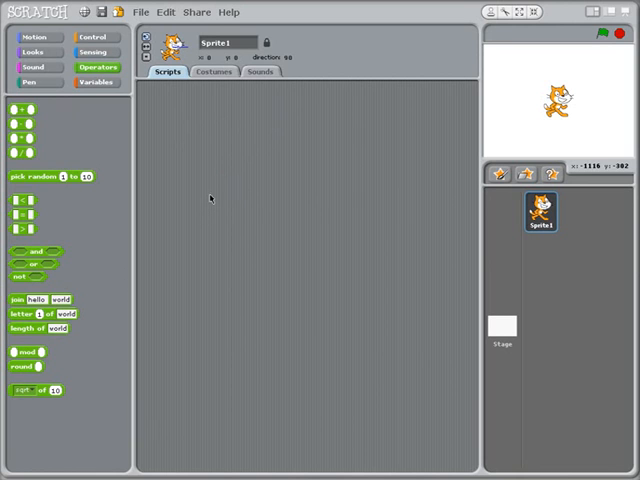
mouse_move(218, 174)
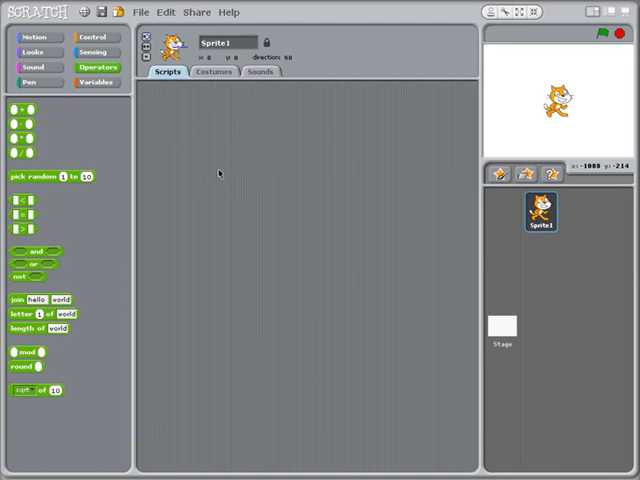
mouse_move(193, 183)
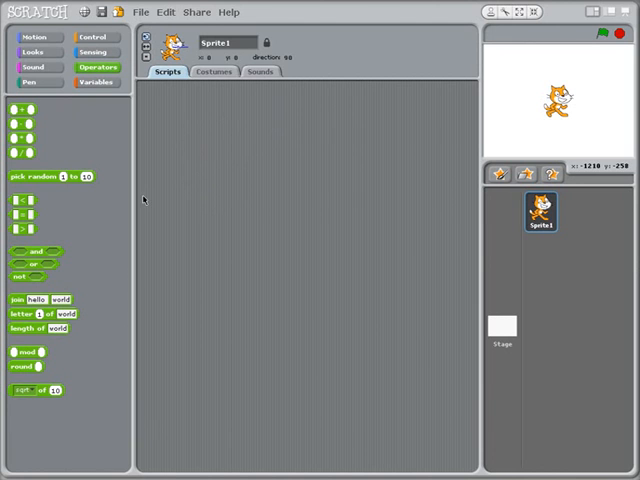
- Place <, = and or blocks, filling the or slots with comparisons including >
left_click_drag(17, 215, 180, 111)
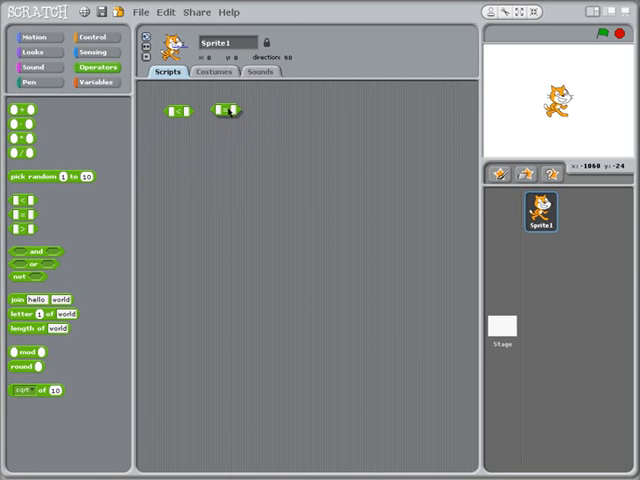
left_click_drag(225, 110, 320, 118)
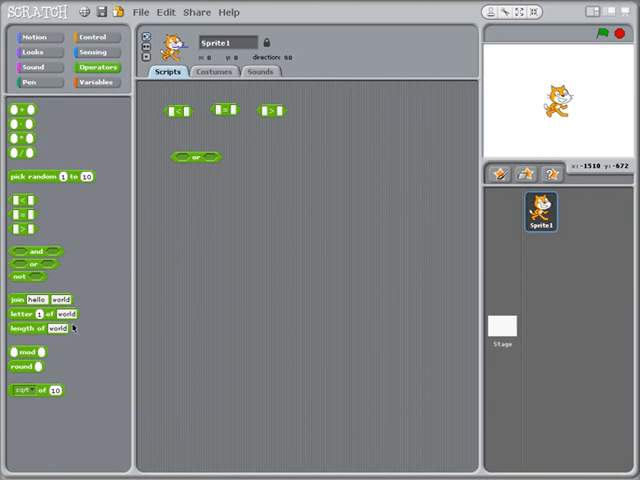
left_click_drag(33, 264, 288, 160)
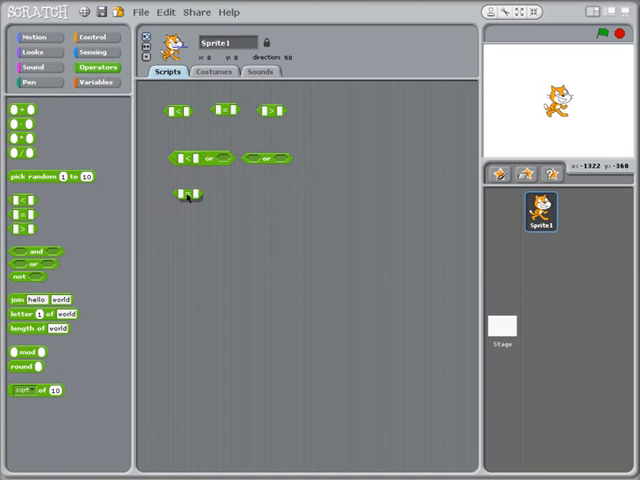
left_click_drag(188, 193, 207, 158)
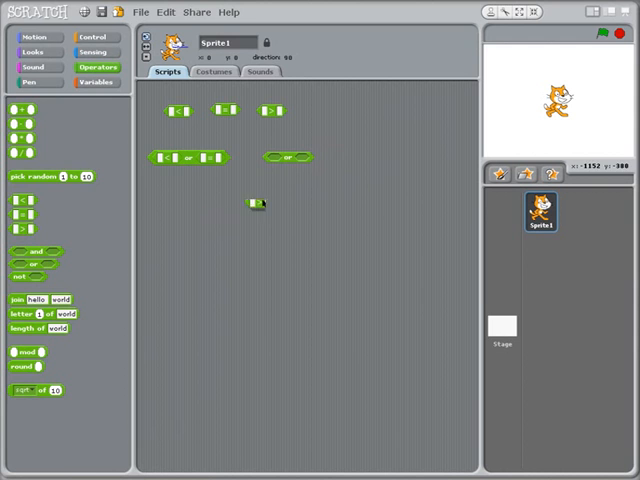
left_click_drag(255, 203, 348, 160)
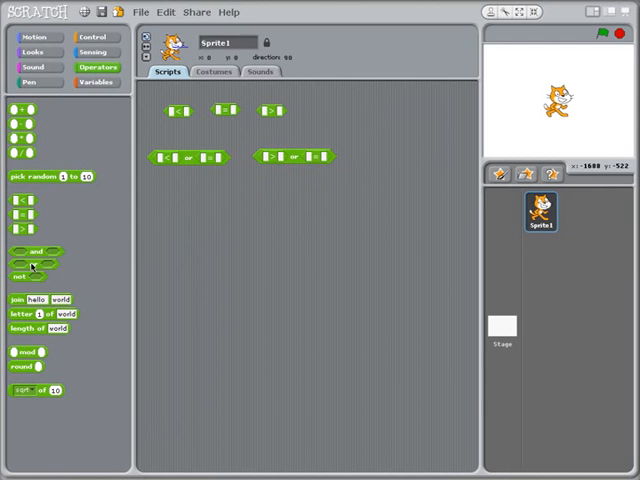
- Add another logic block and enter values into two equals comparisons: 1 = 1 and 1 = 2
left_click_drag(33, 263, 185, 204)
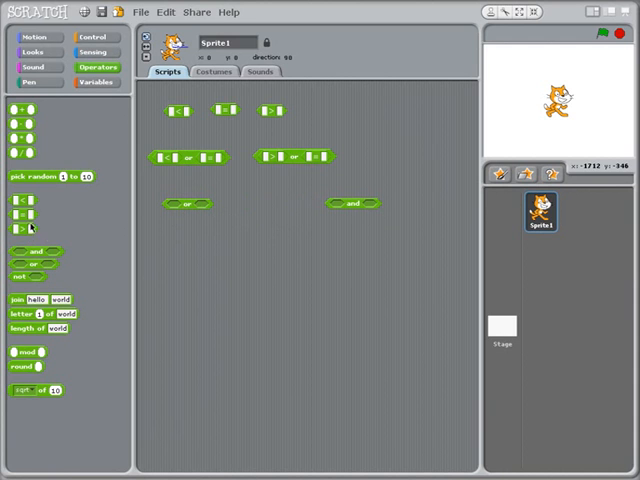
mouse_move(167, 202)
type("1")
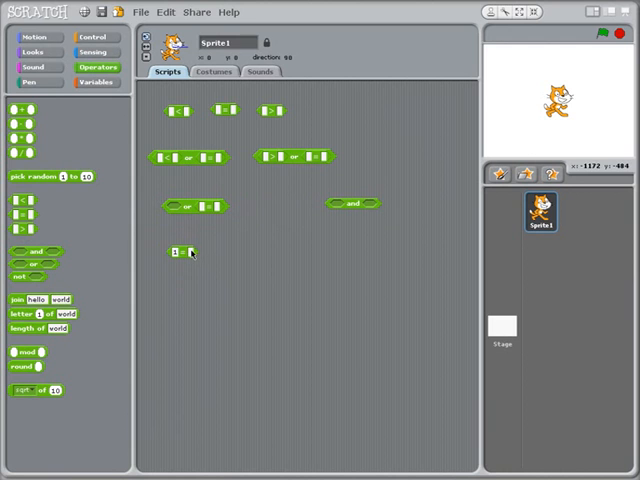
left_click(178, 251)
type("1")
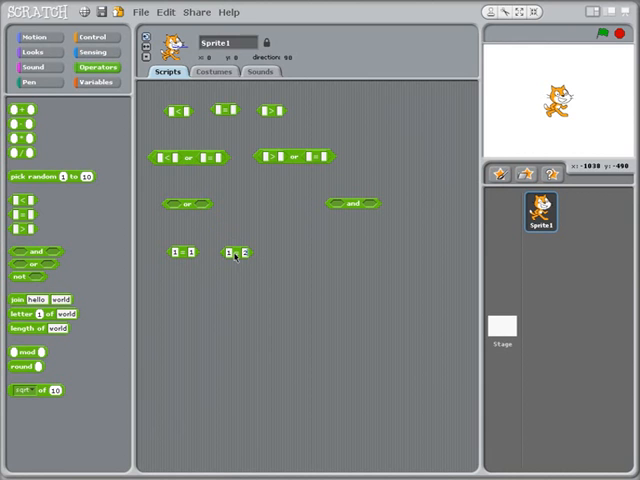
left_click(237, 252)
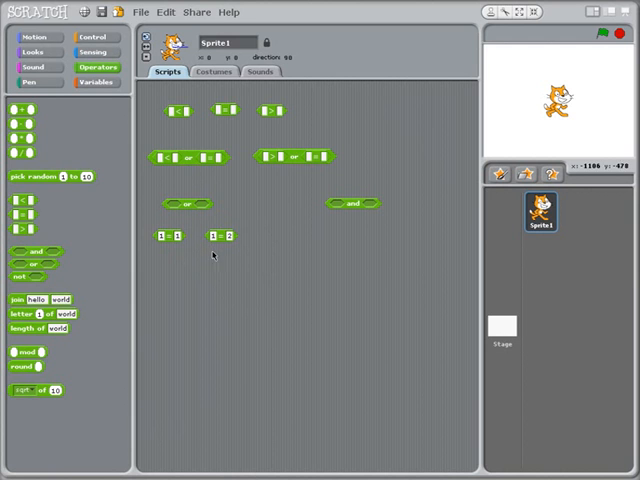
- Drop 1 = 1 into the and block's left slot and 1 = 2 into its right
left_click_drag(170, 234, 180, 205)
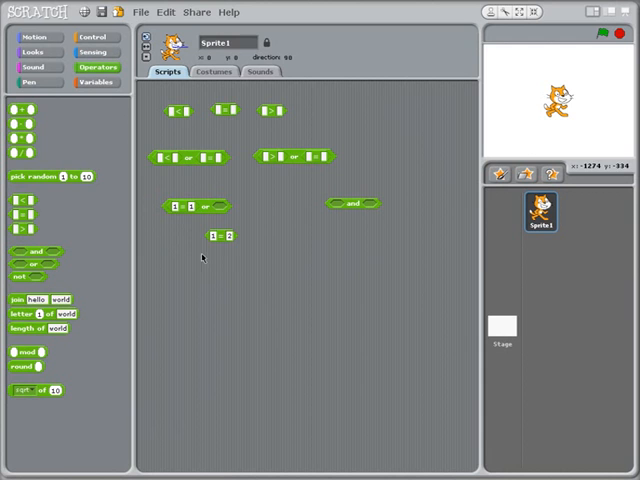
left_click_drag(219, 235, 227, 210)
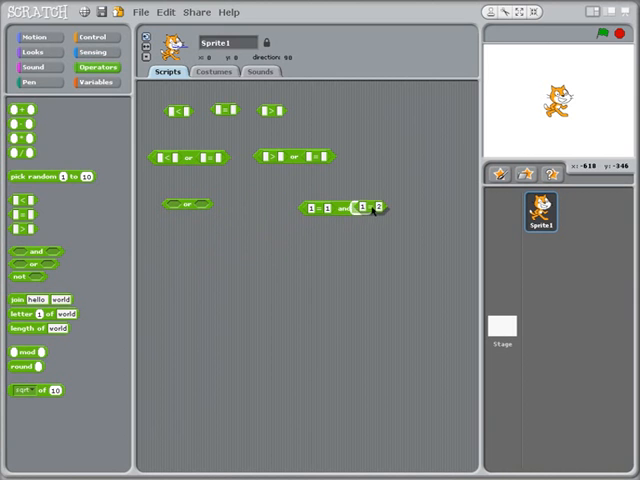
left_click_drag(340, 208, 295, 205)
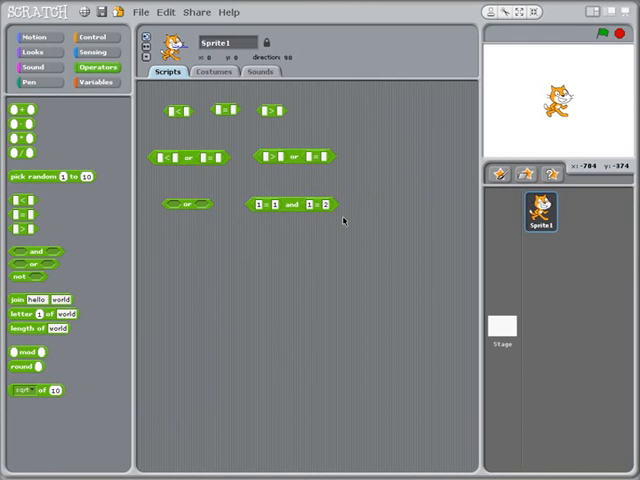
mouse_move(348, 217)
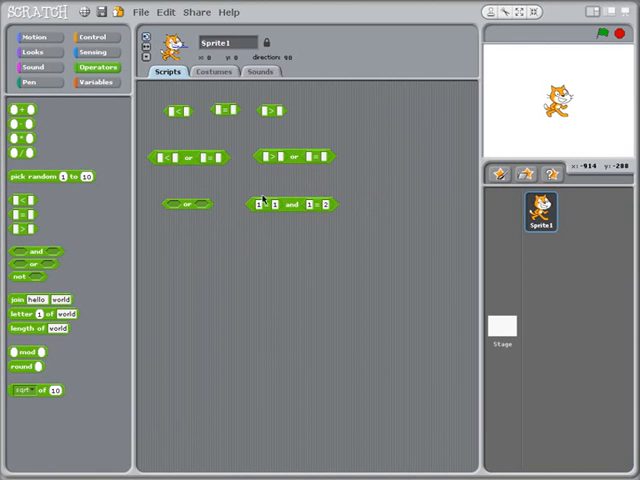
mouse_move(345, 210)
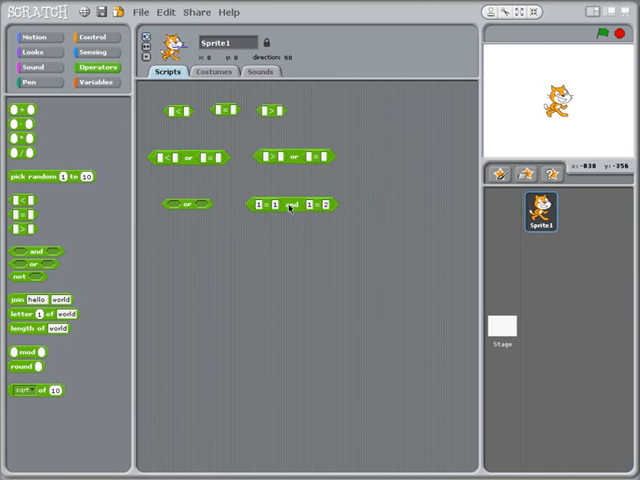
mouse_move(298, 210)
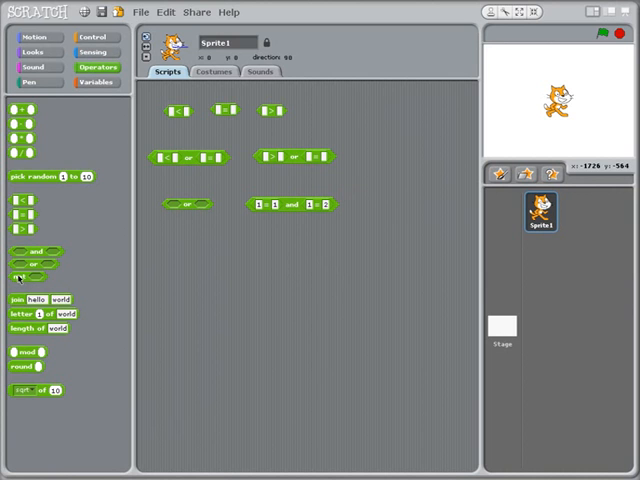
- Add a not block and pull the 1 = 1 and 1 = 2 comparisons out loose
left_click_drag(30, 268, 188, 254)
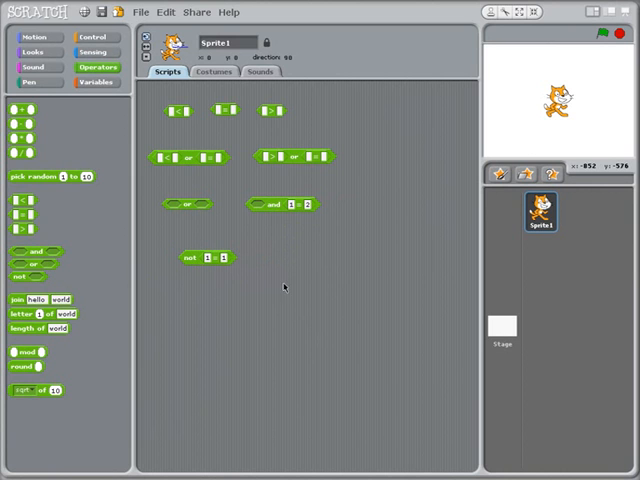
left_click_drag(210, 258, 293, 263)
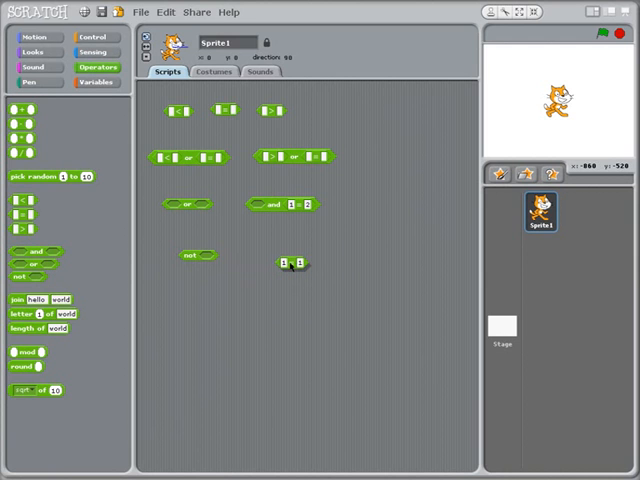
left_click_drag(290, 263, 205, 258)
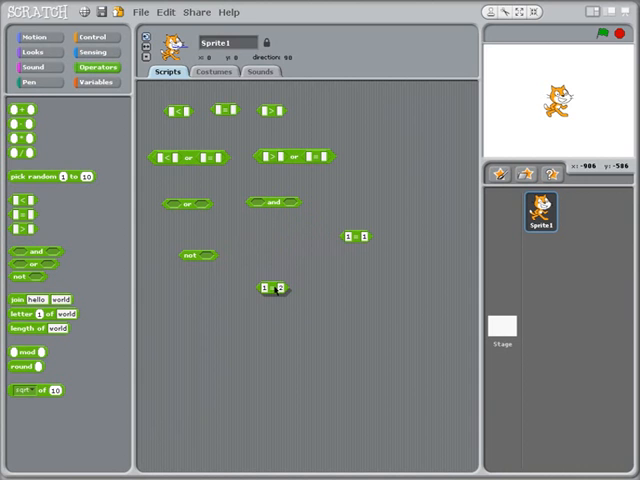
left_click_drag(273, 288, 205, 257)
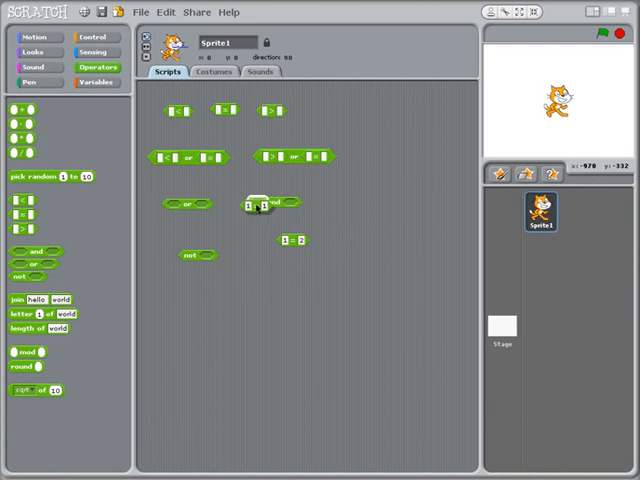
- Put 1 = 1 into the and block and fit the and expression inside not
left_click_drag(291, 239, 308, 204)
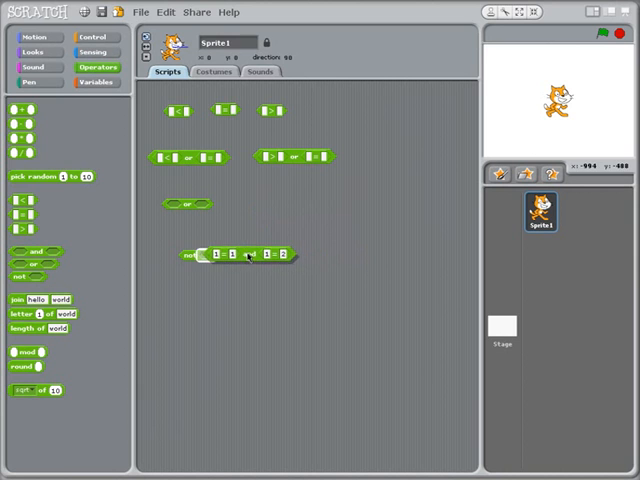
left_click(240, 255)
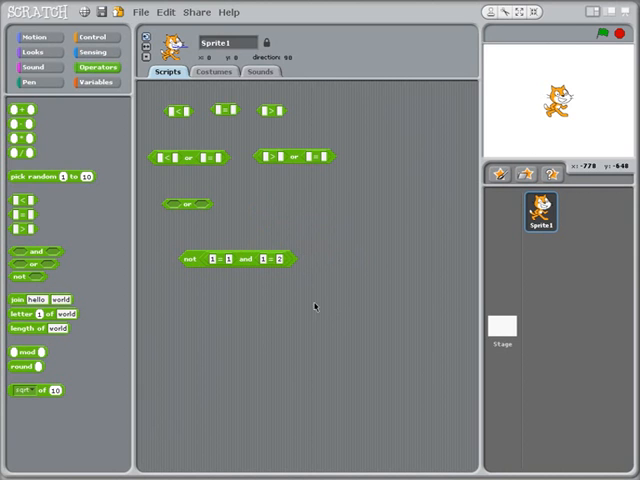
mouse_move(234, 316)
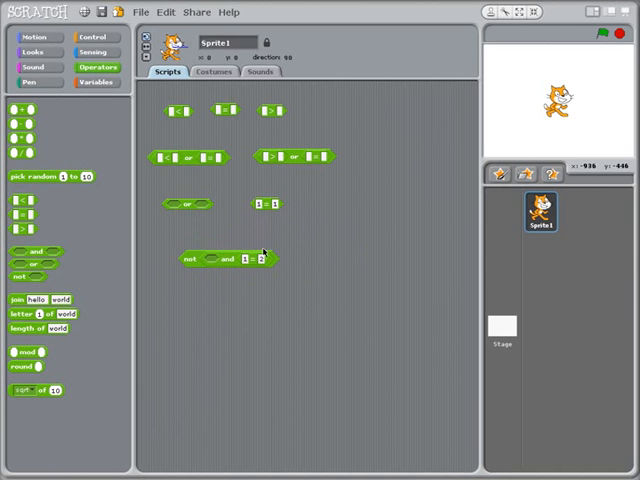
- Pull 1 = 2 out of and, detach and from not, and spread the blocks apart
left_click_drag(250, 258, 310, 211)
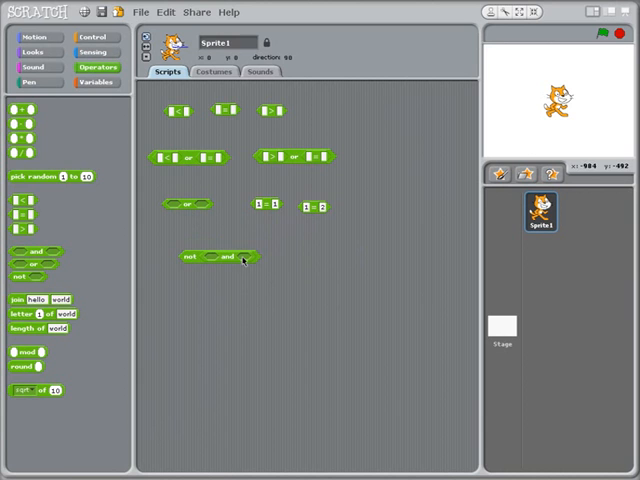
left_click_drag(228, 257, 296, 233)
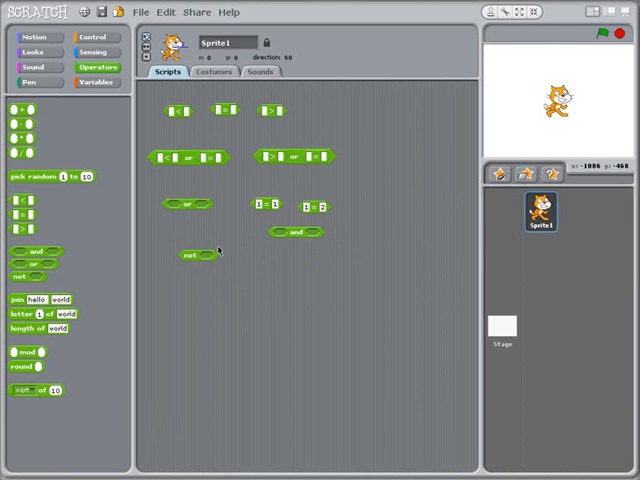
left_click_drag(190, 254, 170, 234)
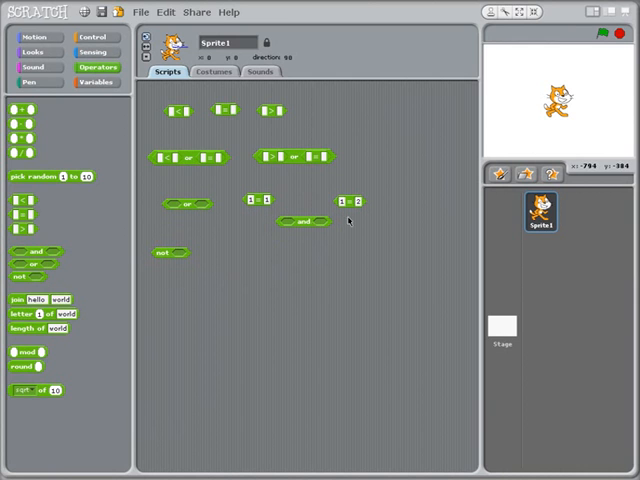
mouse_move(356, 249)
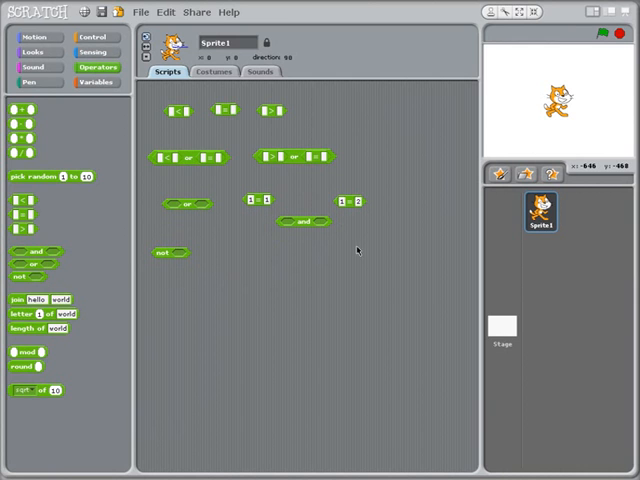
mouse_move(313, 260)
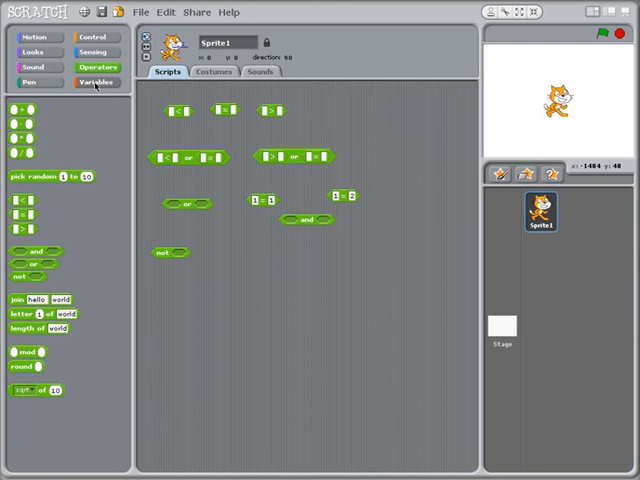
- Make a variable named numberSame for all sprites in the Variables category
left_click(97, 81)
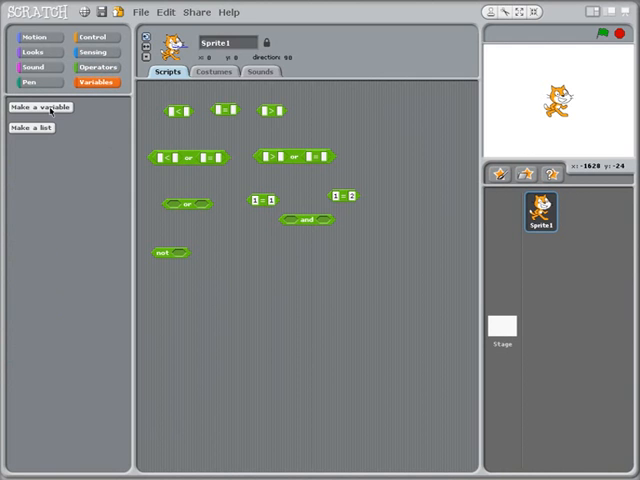
left_click(36, 107)
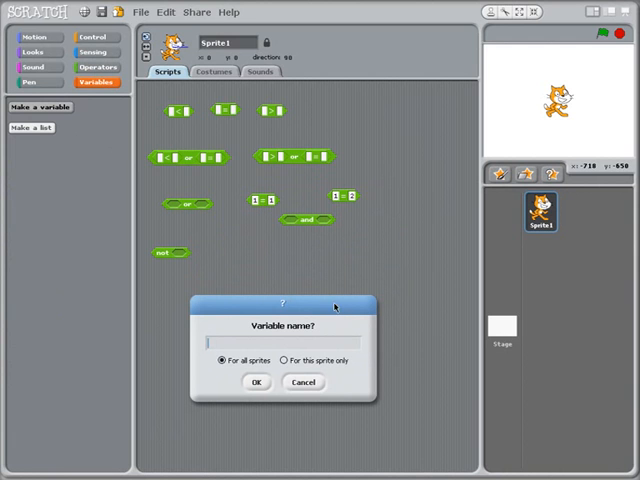
mouse_move(388, 397)
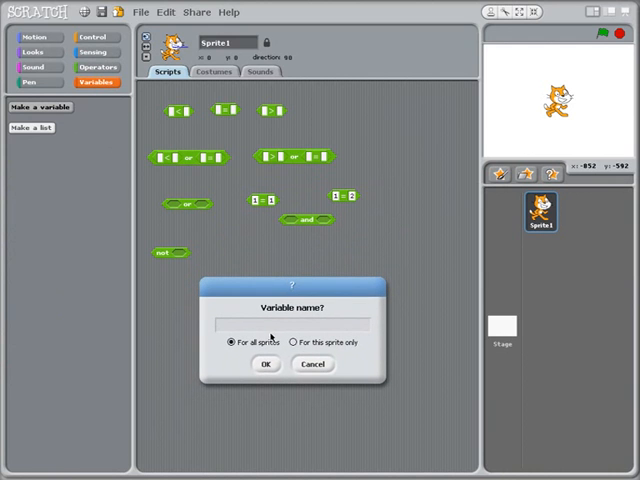
type("number")
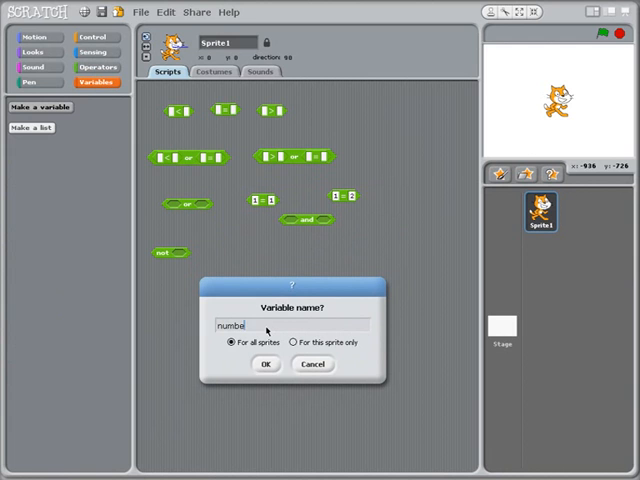
type("S")
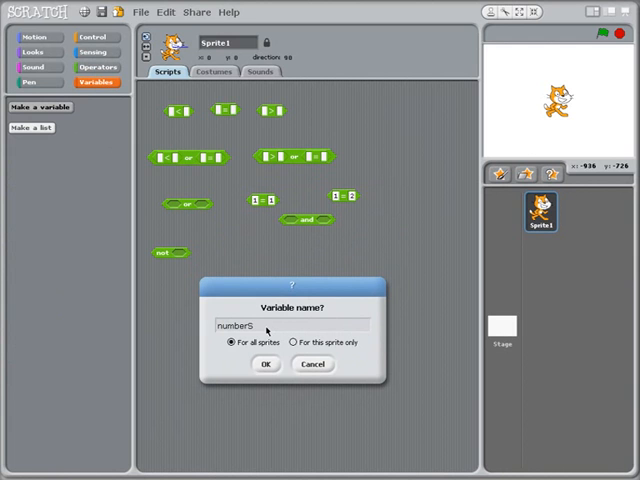
left_click(312, 364)
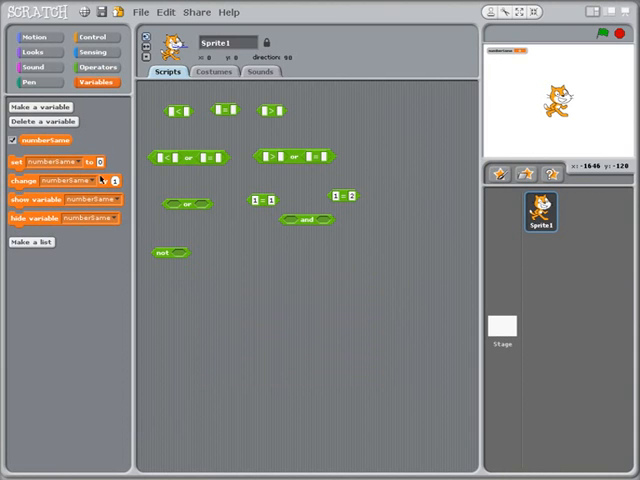
mouse_move(273, 225)
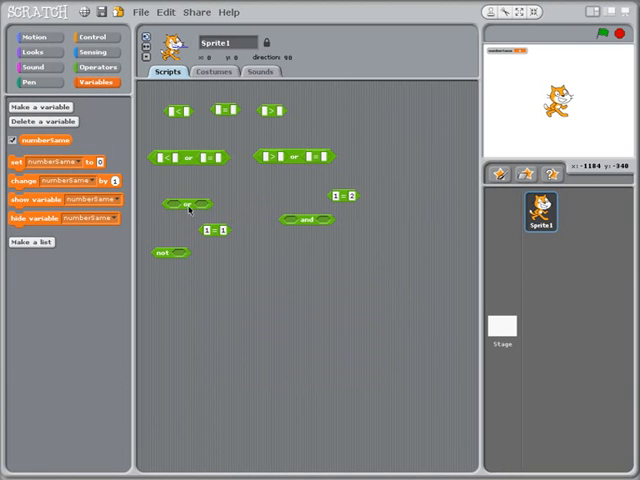
- Create variables num1 and num2, and move the spare equals and not blocks aside
left_click_drag(307, 219, 235, 190)
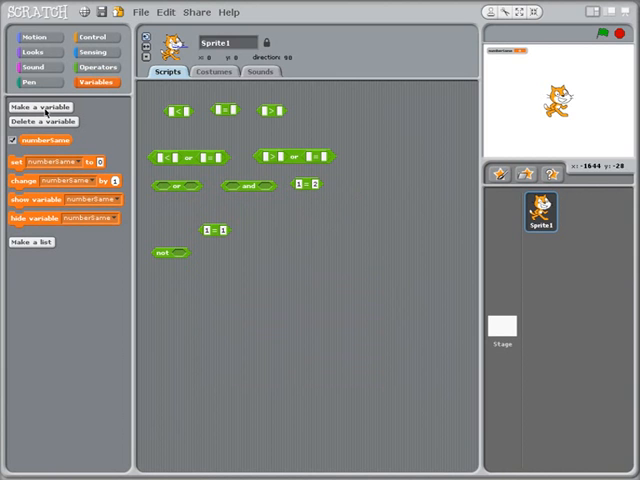
left_click(40, 106)
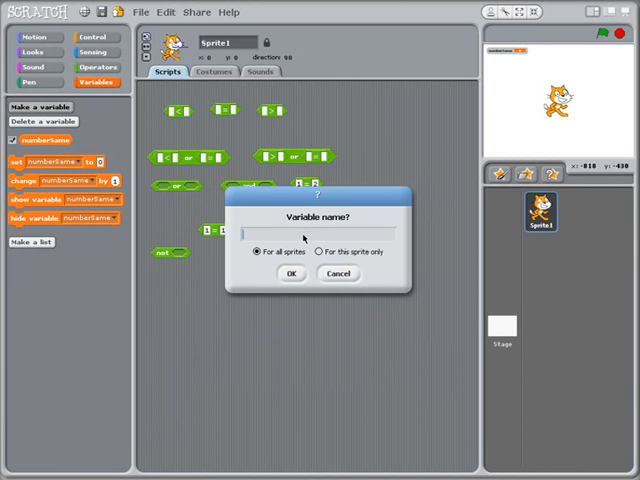
left_click(291, 273)
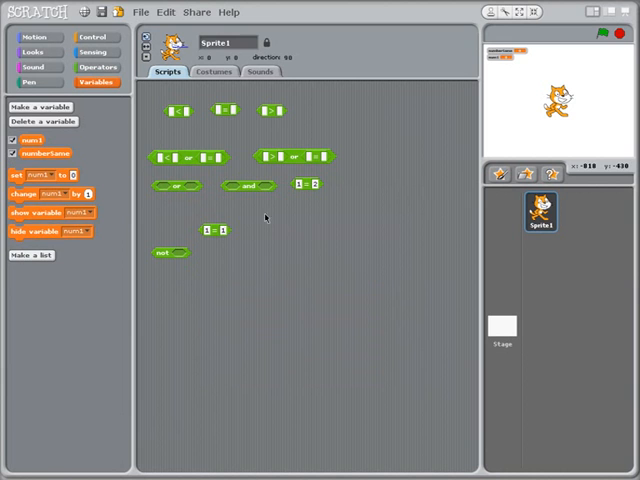
left_click(41, 106)
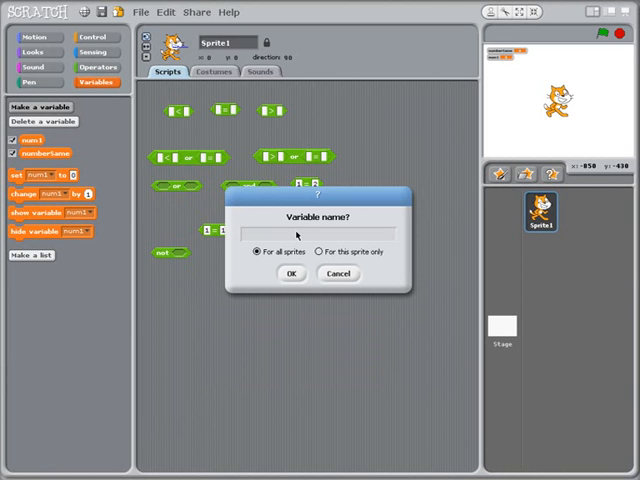
left_click(338, 273)
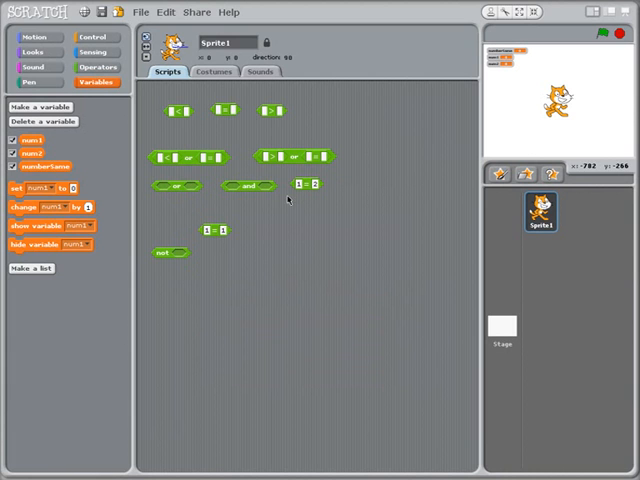
left_click_drag(210, 230, 160, 131)
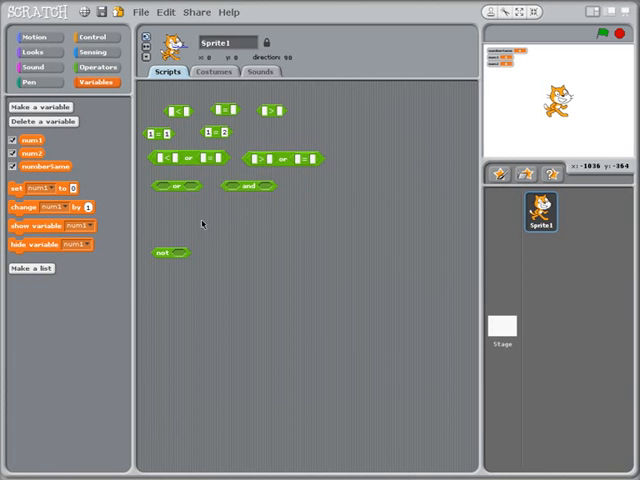
left_click_drag(168, 252, 315, 128)
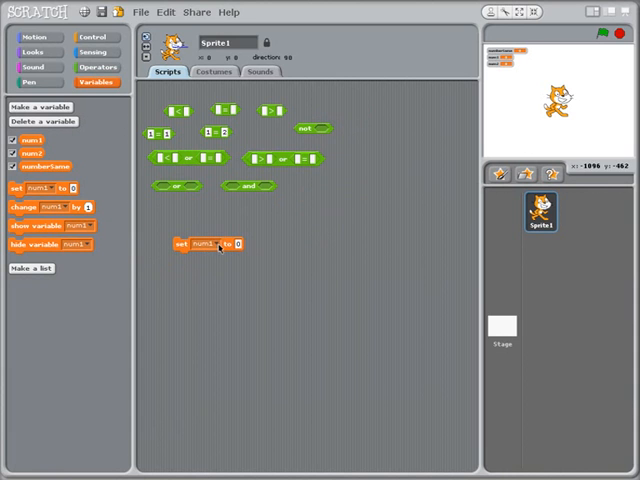
- Choose numberSame in the set block and drop the num1 = num2 comparison into it
left_click(206, 244)
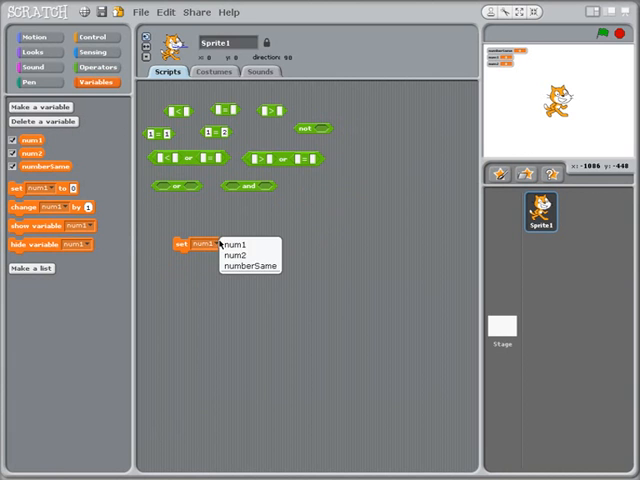
left_click(253, 266)
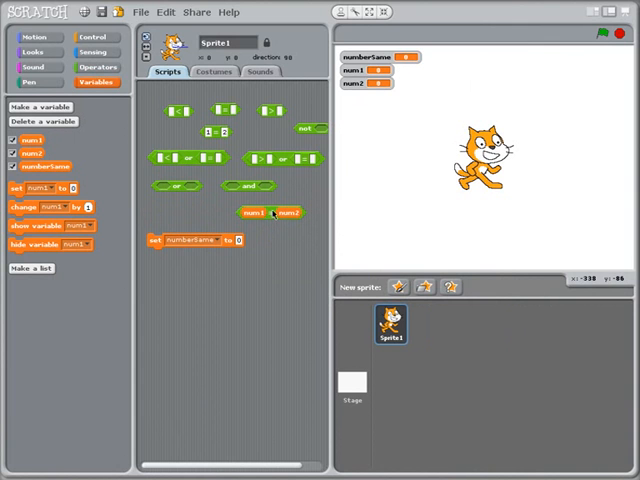
left_click_drag(270, 213, 258, 231)
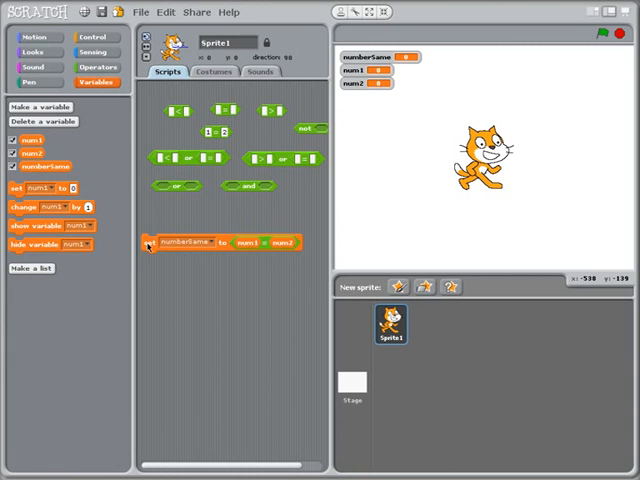
- Run the set numberSame to num1 = num2 block so numberSame reports true
left_click(150, 243)
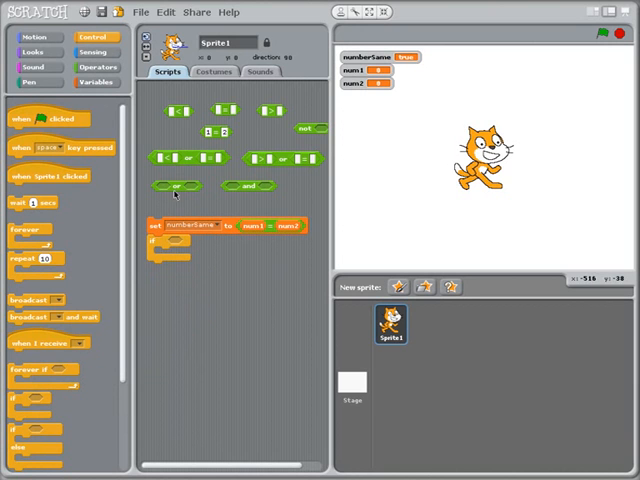
left_click(94, 82)
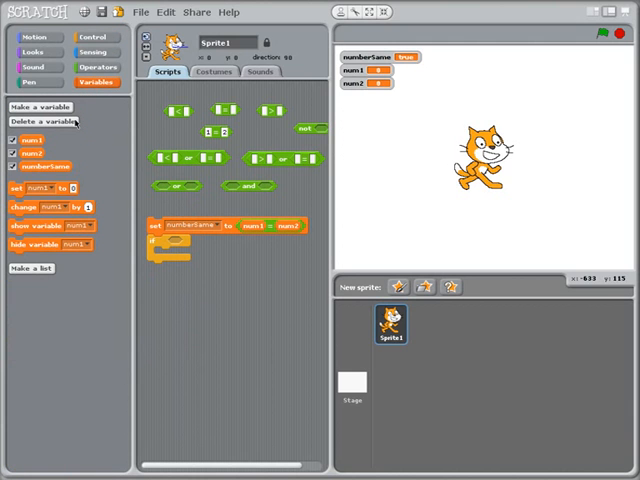
- Place a numberSame reporter into the left slot of an equals block
left_click_drag(30, 166, 128, 184)
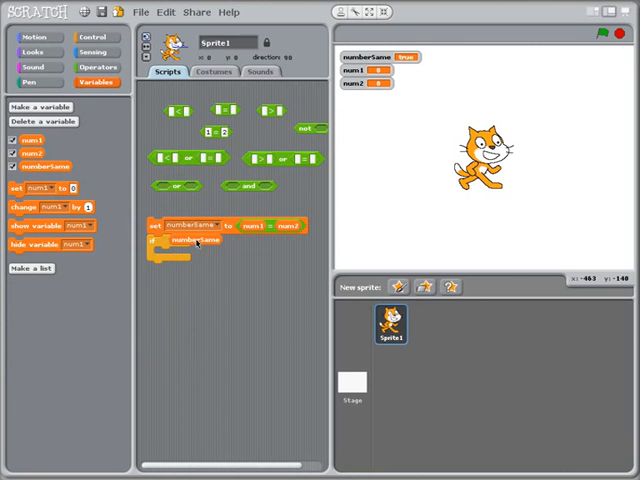
left_click_drag(195, 240, 170, 240)
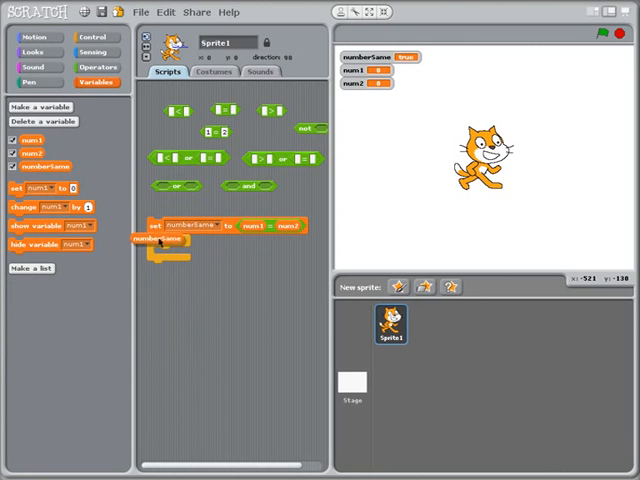
left_click_drag(165, 240, 225, 283)
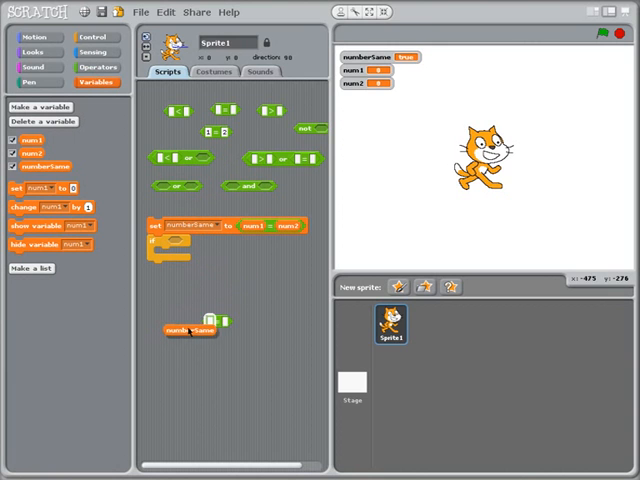
left_click_drag(193, 330, 235, 322)
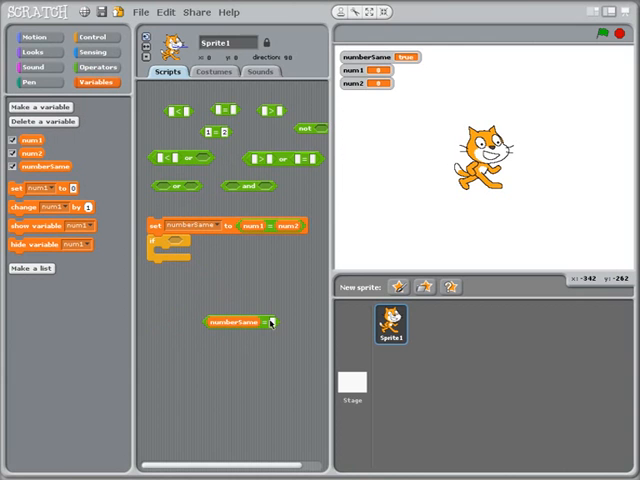
- Set the comparison's right side to true and drop numberSame = true into the if
left_click(270, 322)
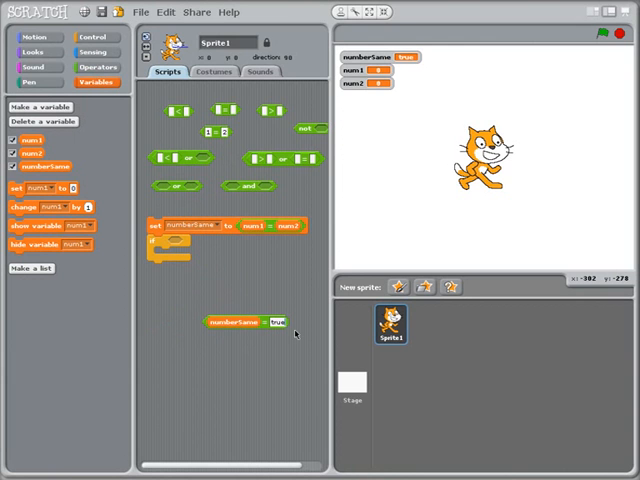
mouse_move(265, 348)
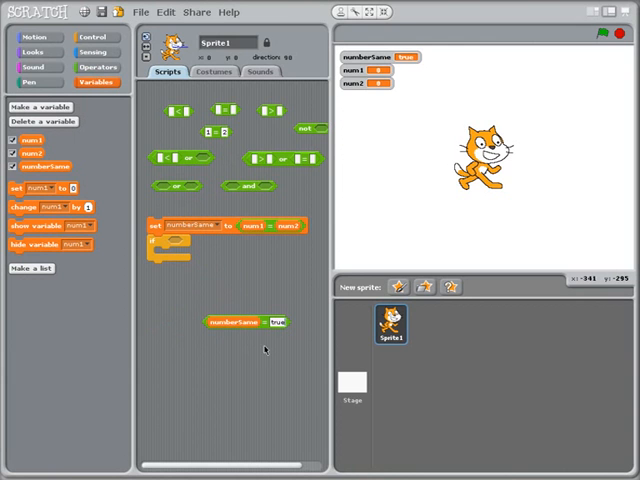
left_click_drag(245, 322, 200, 243)
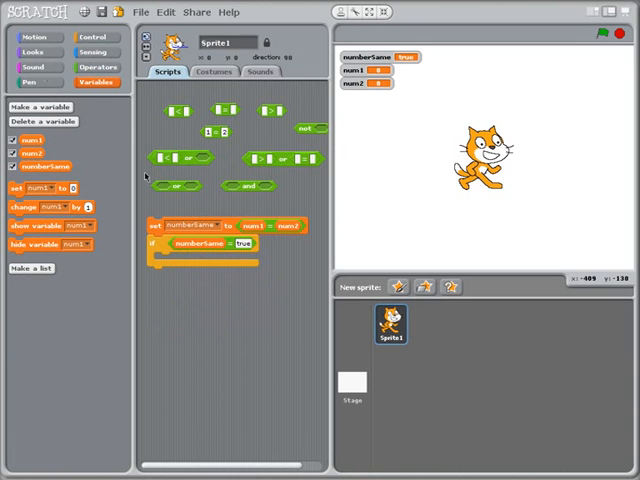
left_click(36, 51)
type("The numbers are the same!")
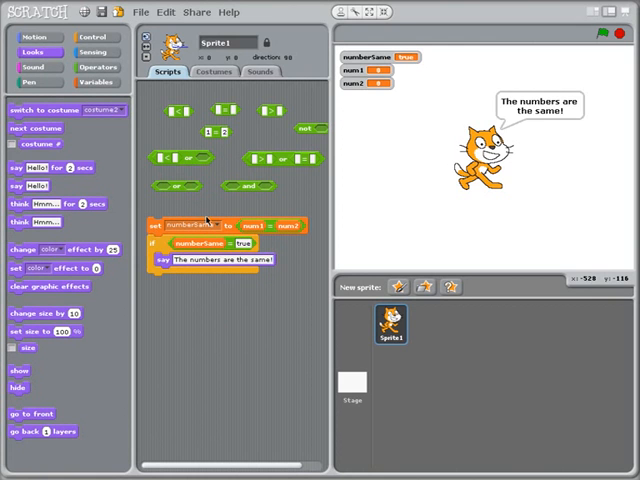
mouse_move(325, 287)
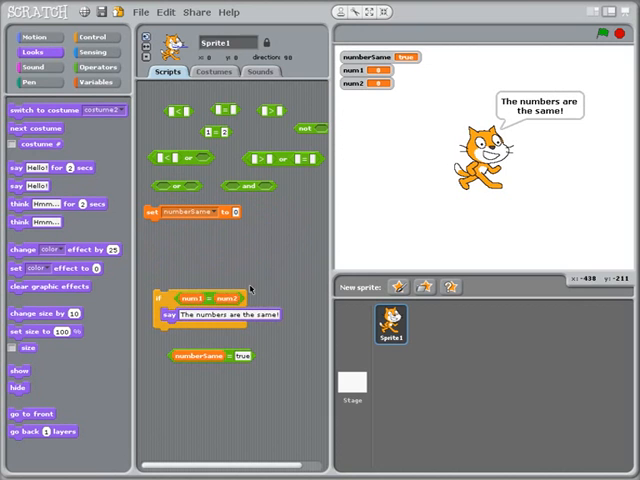
- Move the if block with its say block up, just below the set block
left_click_drag(230, 296, 230, 283)
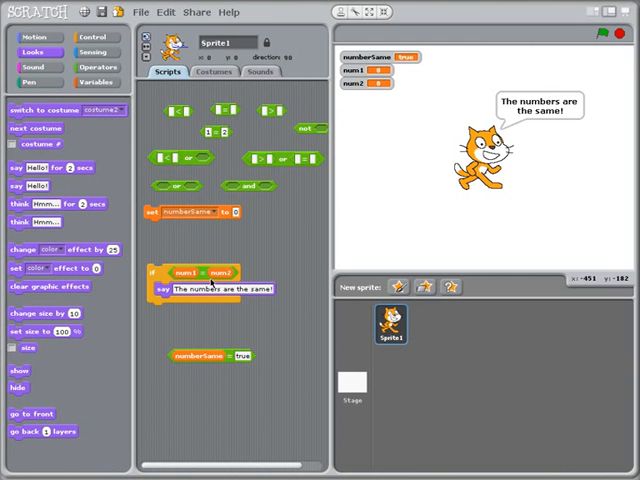
mouse_move(222, 343)
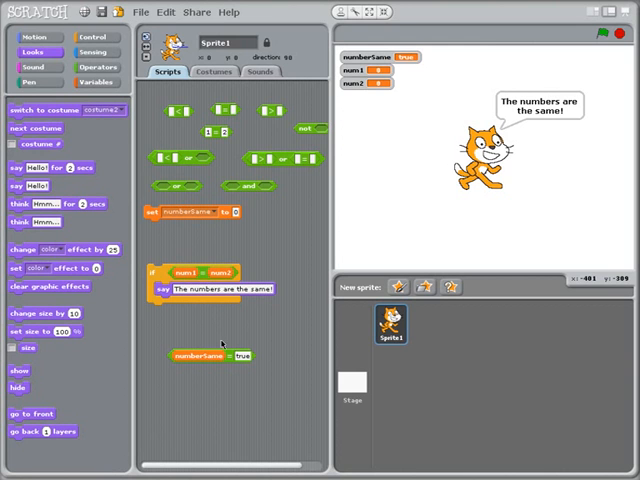
mouse_move(243, 278)
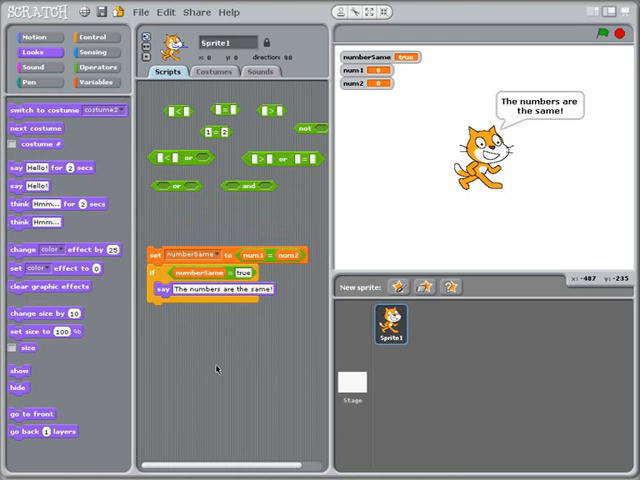
mouse_move(221, 372)
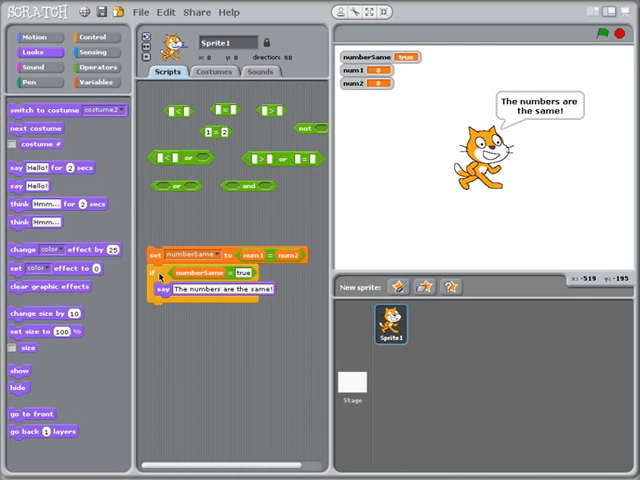
mouse_move(247, 231)
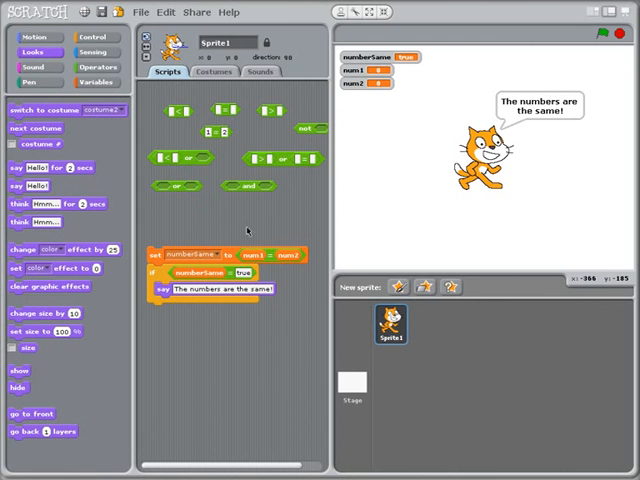